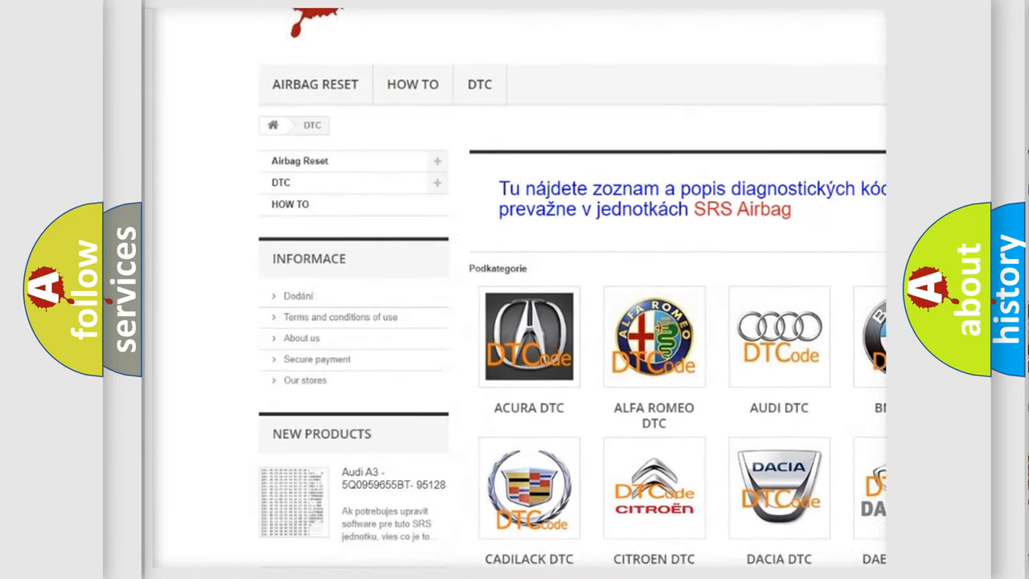
scroll("down", 3)
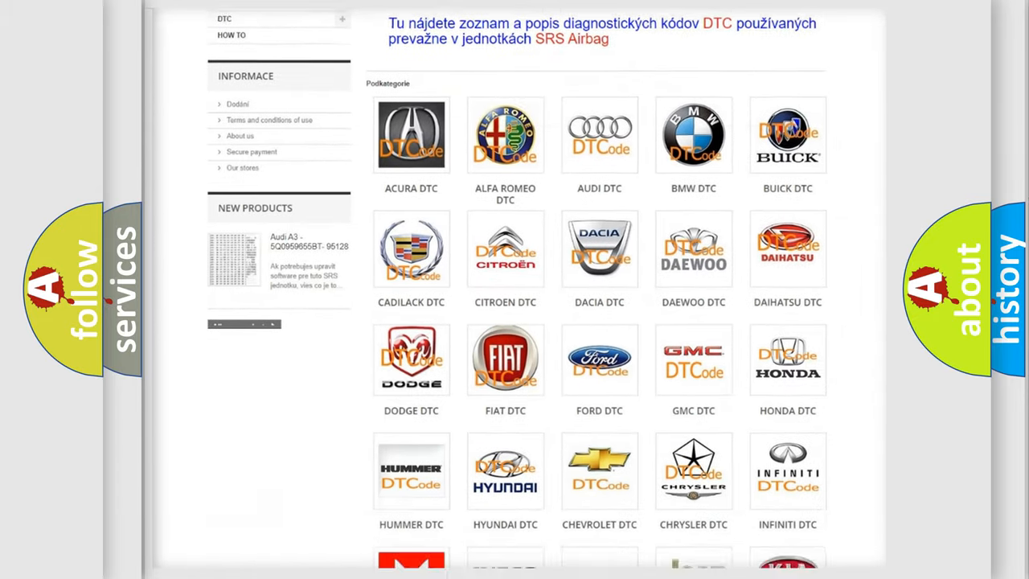
scroll("down", 3)
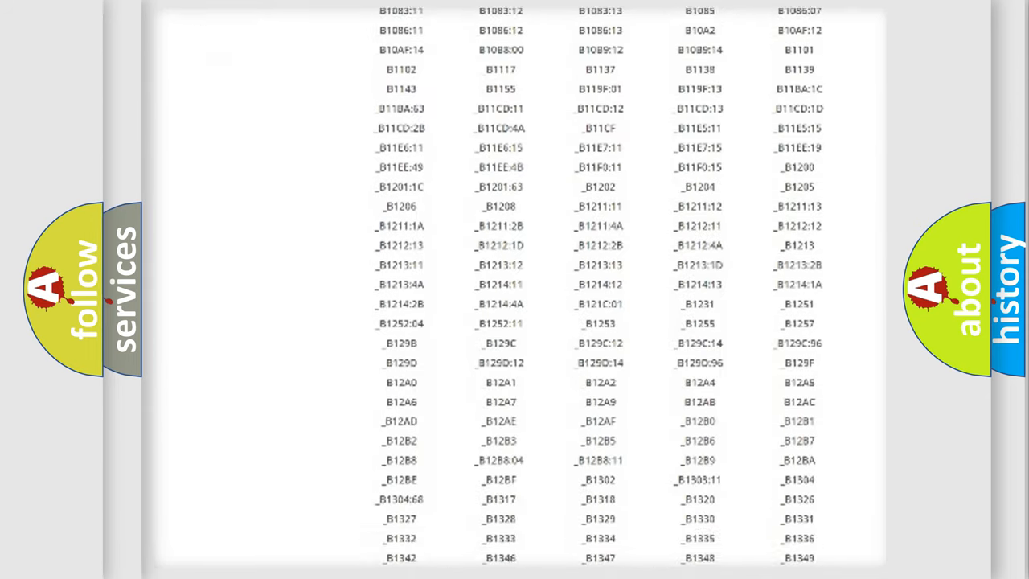
scroll("down", 3)
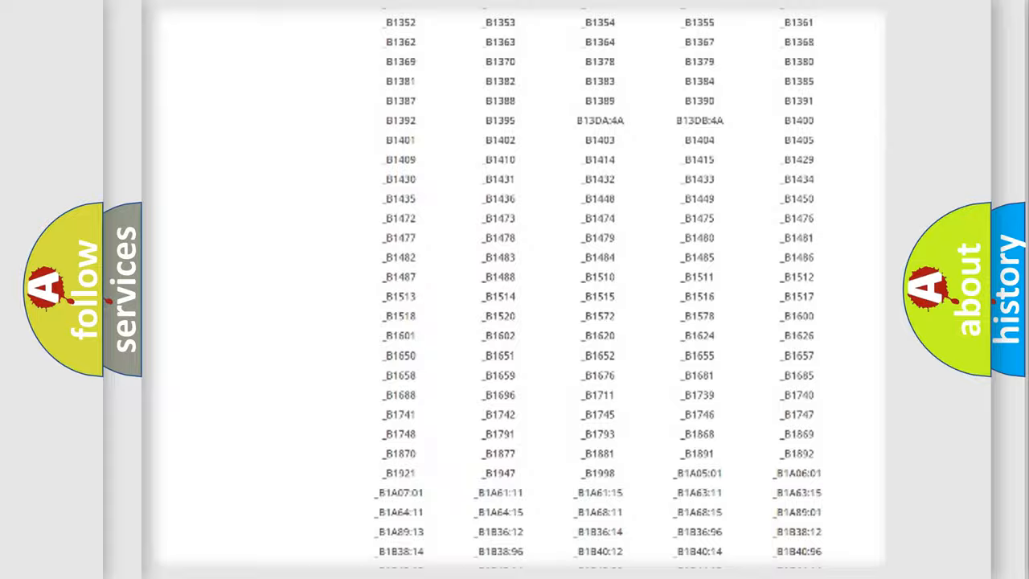